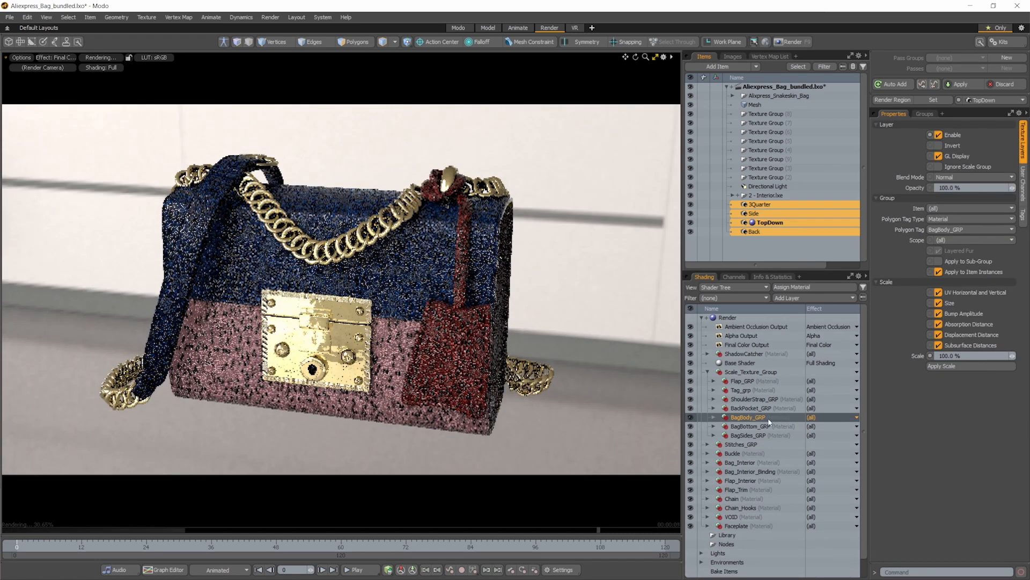
- Expand the BagBody_GRP material group and set its Scale to 300%
click(755, 444)
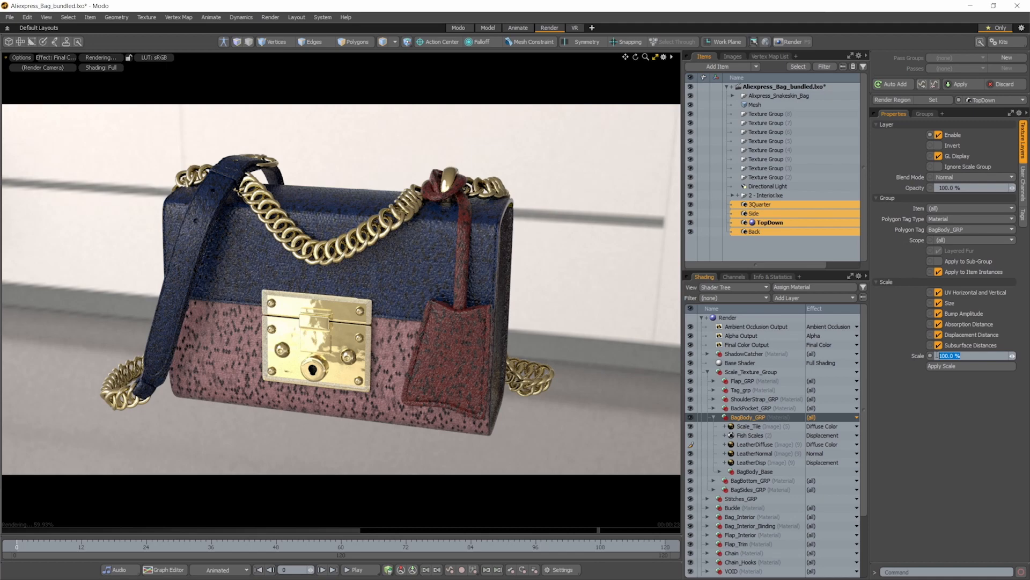
text(300.0%)
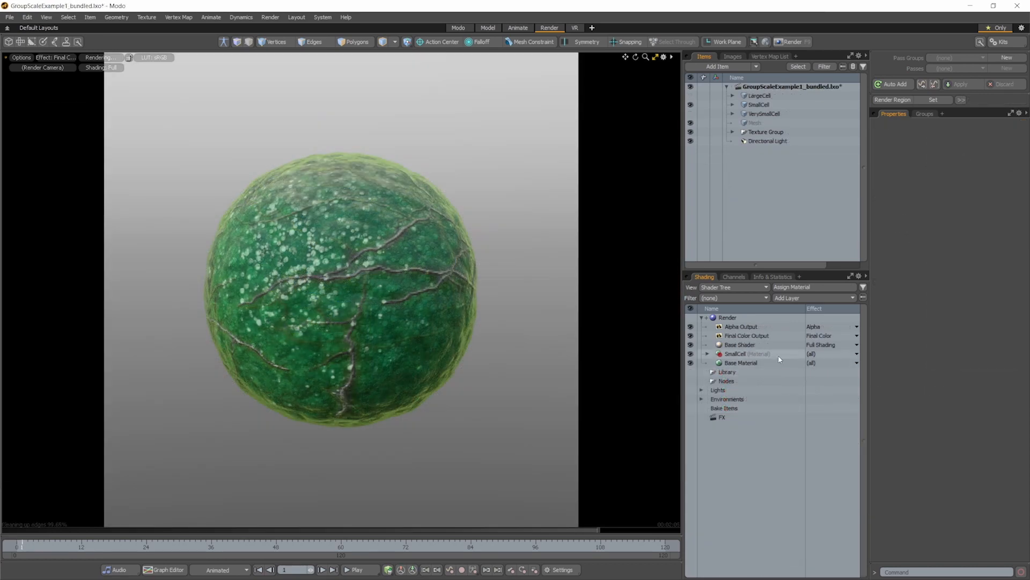
- Give the SmallCell group a 400% Scale, then expand BagBody_GRP back in the bag scene
click(735, 353)
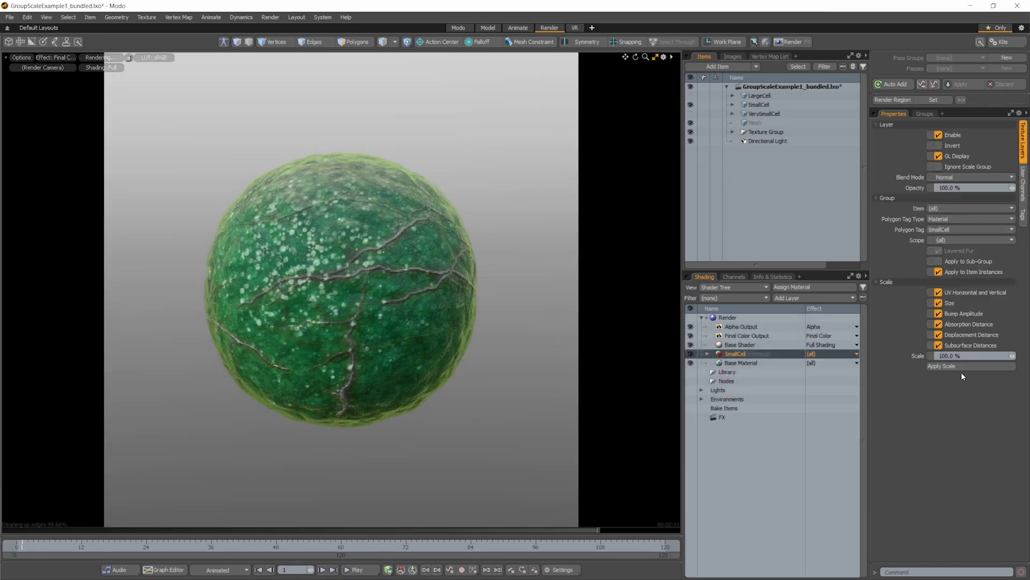
click(972, 356)
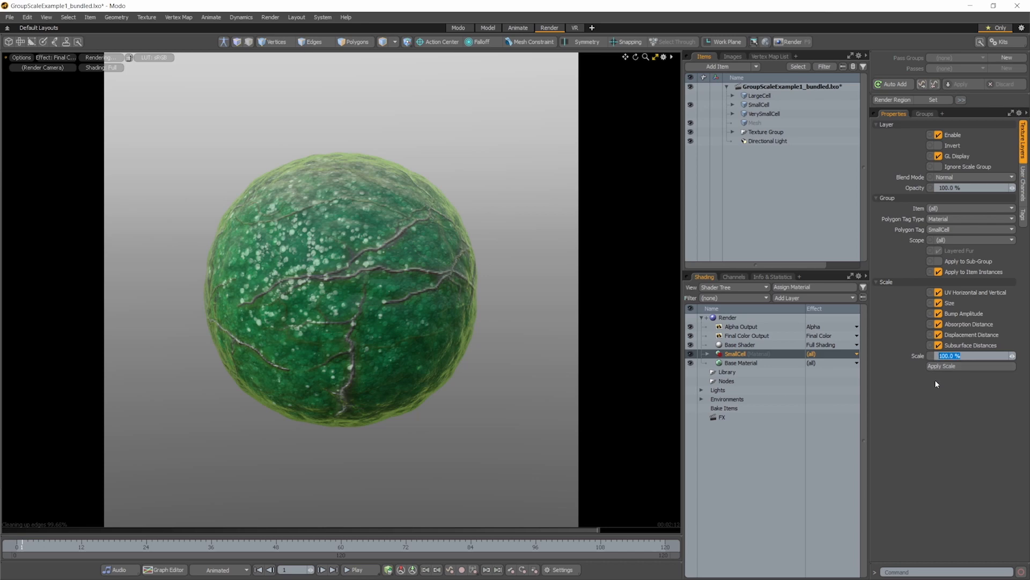
text(400.0%)
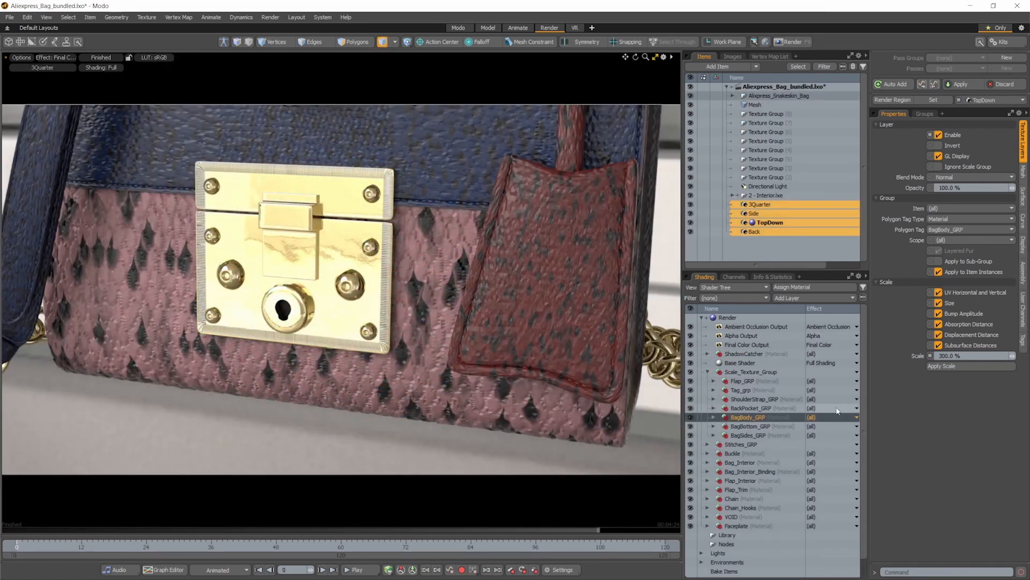
click(714, 416)
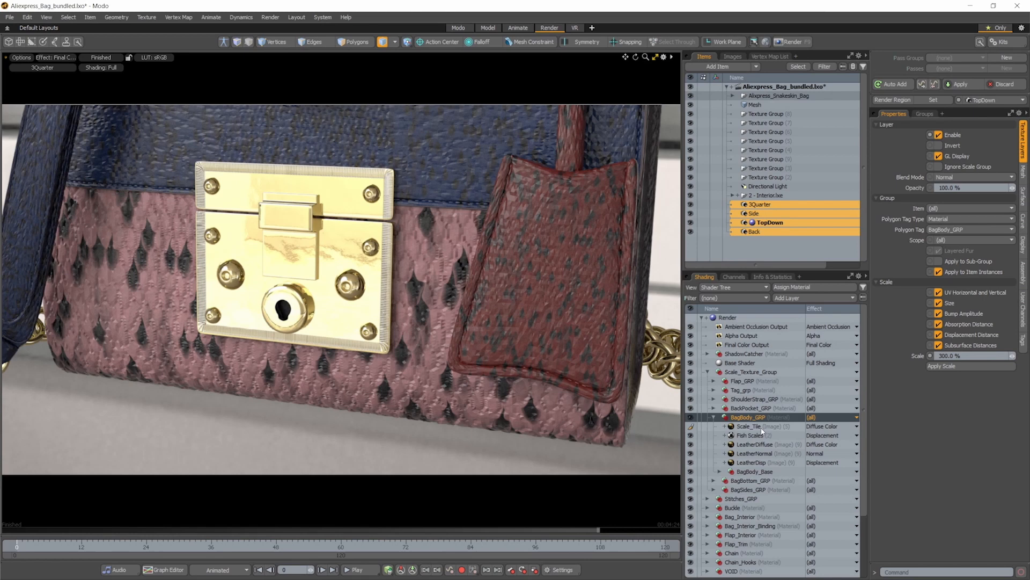